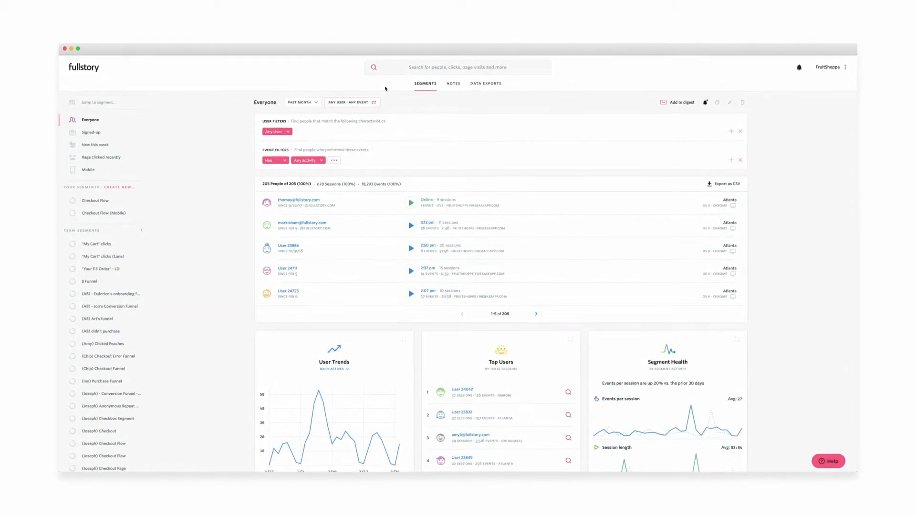
Step: Show the search suggestions of user attributes, friction signals and custom events
{"action": "left_click", "coordinate": [457, 67]}
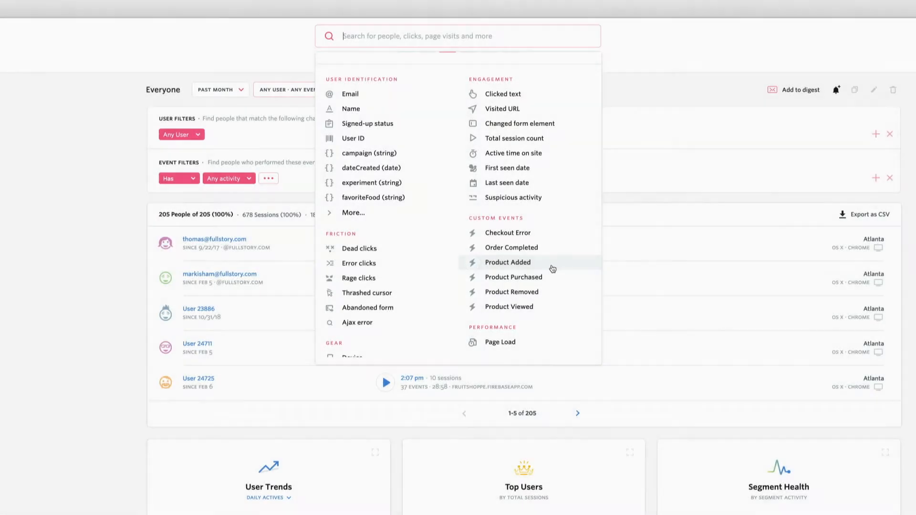
Step: Filter the Everyone segment by the Product Added custom event and start a property condition
{"action": "left_click", "coordinate": [507, 261]}
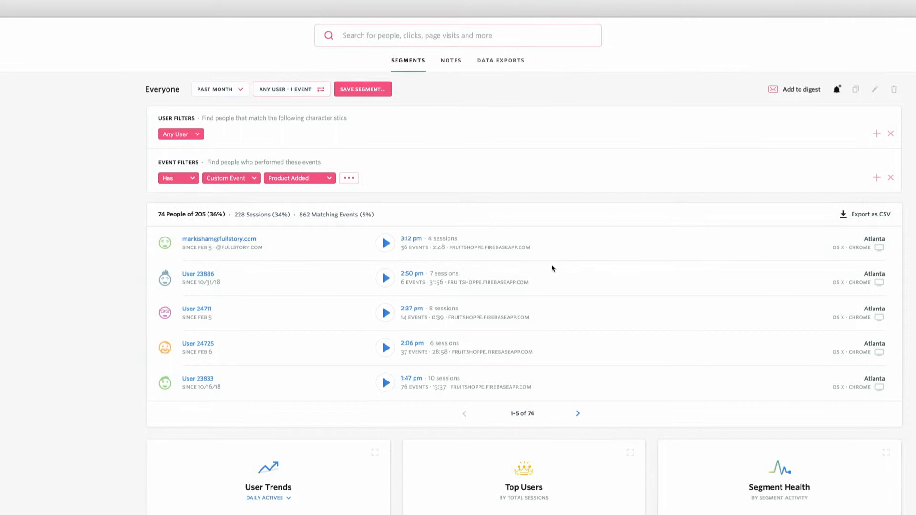
{"action": "left_click", "coordinate": [349, 178]}
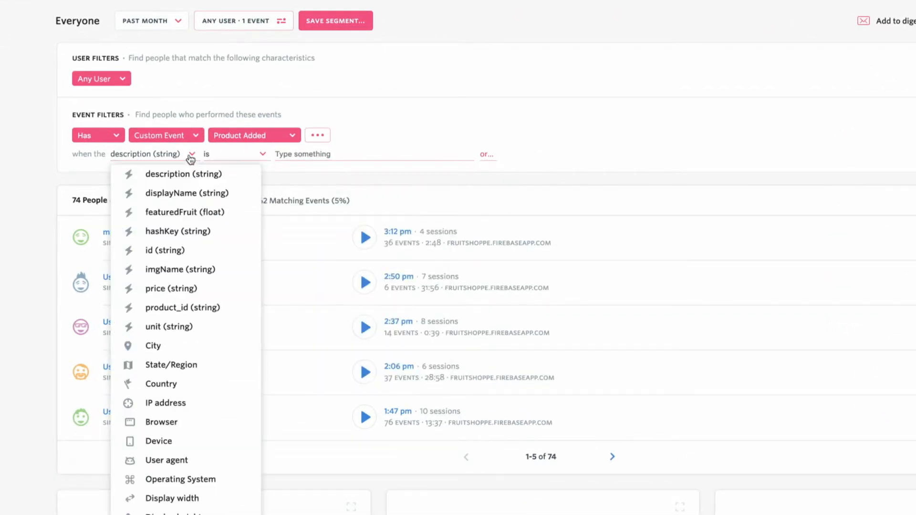
Step: Require the Product Added event's displayName to be Peaches, leaving 21 of 205 people
{"action": "left_click", "coordinate": [187, 193]}
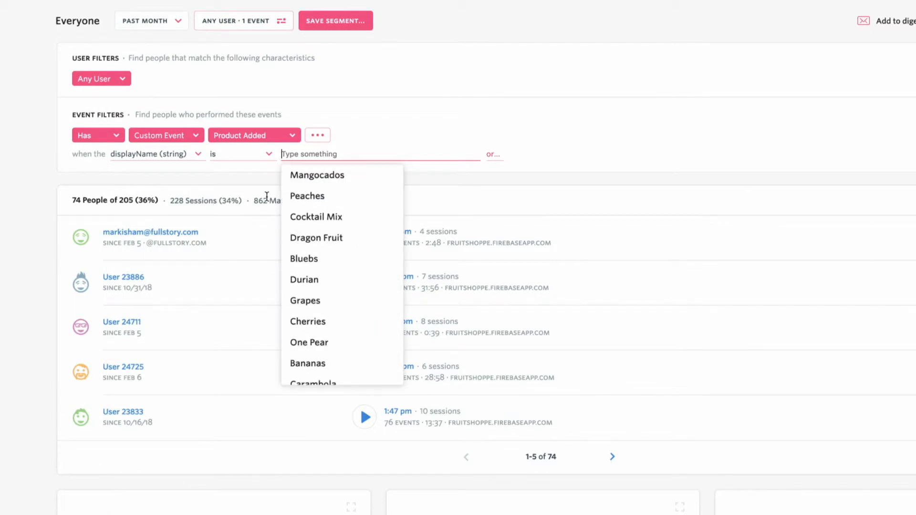
{"action": "left_click", "coordinate": [307, 196]}
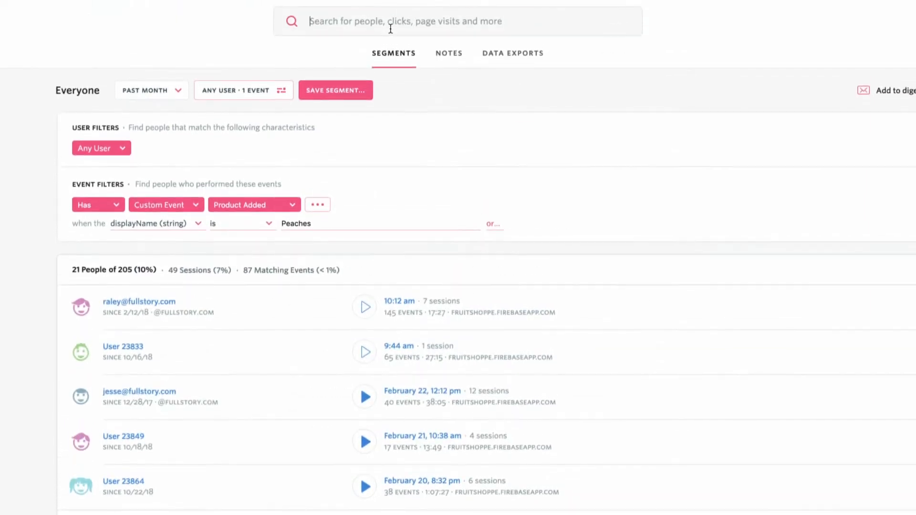
Step: Add a 'Rage clicked anything' filter, leaving 8 people, and start User 23833's session replay
{"action": "type", "text": "rag"}
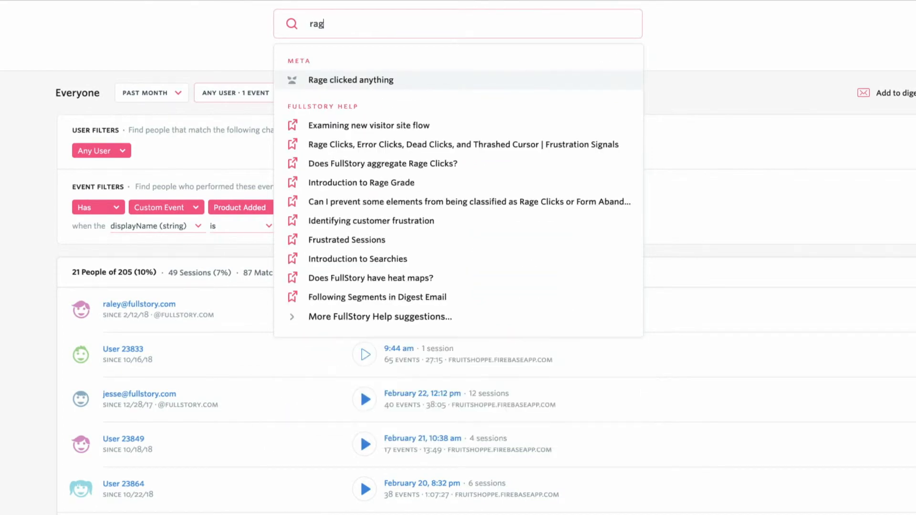
{"action": "left_click", "coordinate": [350, 80]}
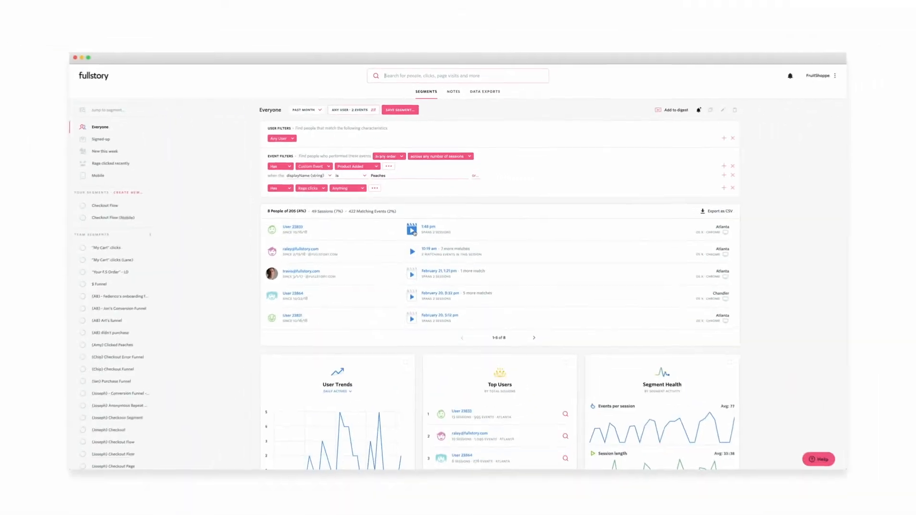
{"action": "left_click", "coordinate": [412, 229]}
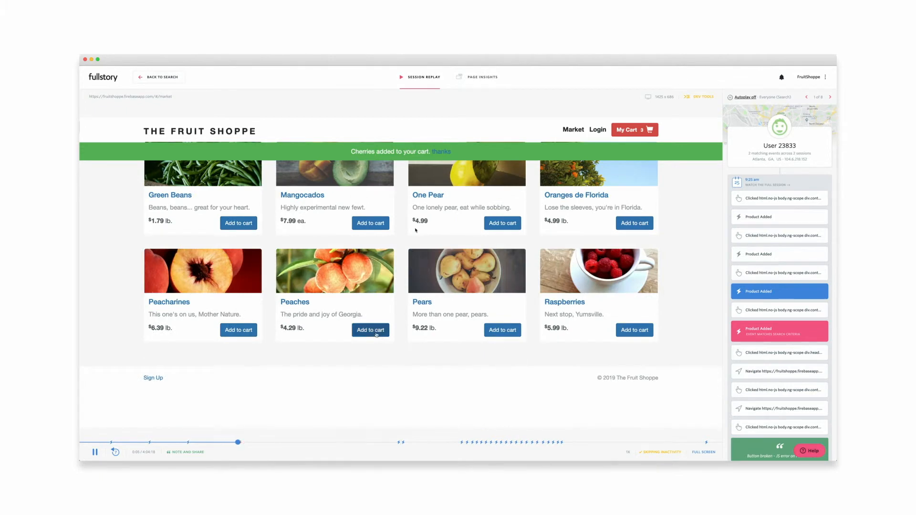
Step: Jump the replay to the Navigate event showing the cart with four fruits including Peaches
{"action": "left_click", "coordinate": [633, 129]}
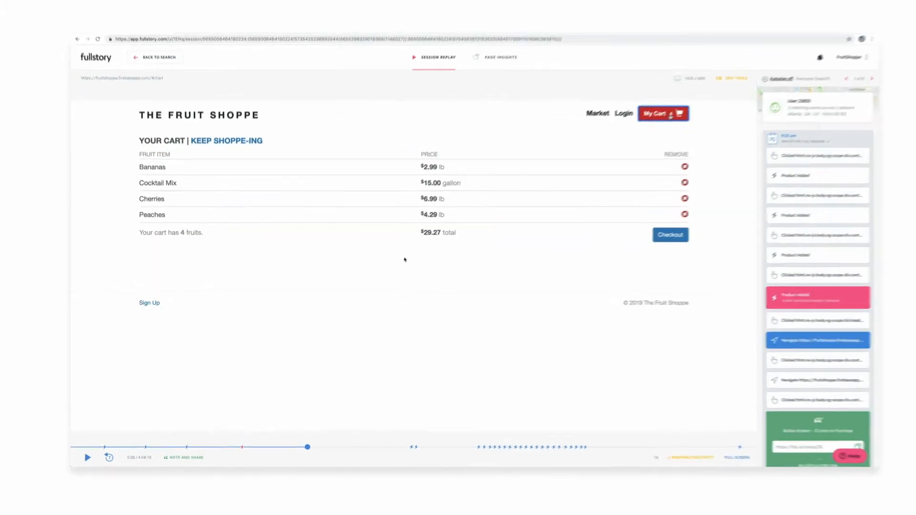